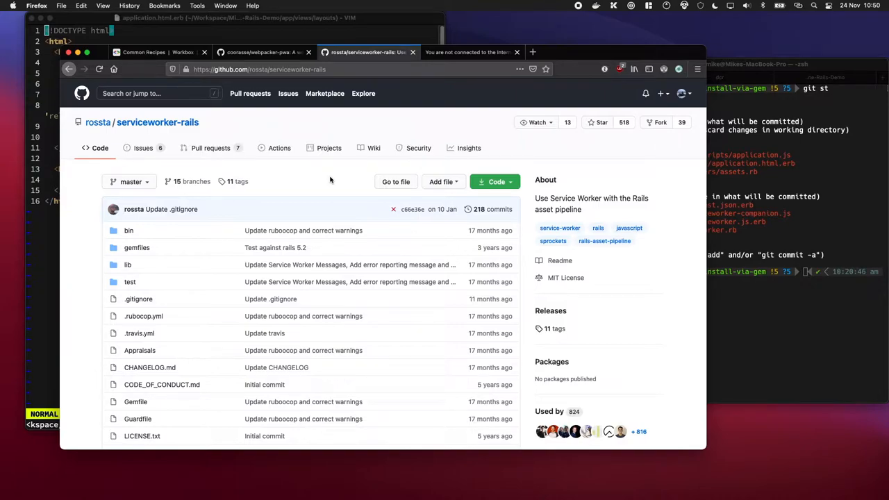
mouse_move(406, 56)
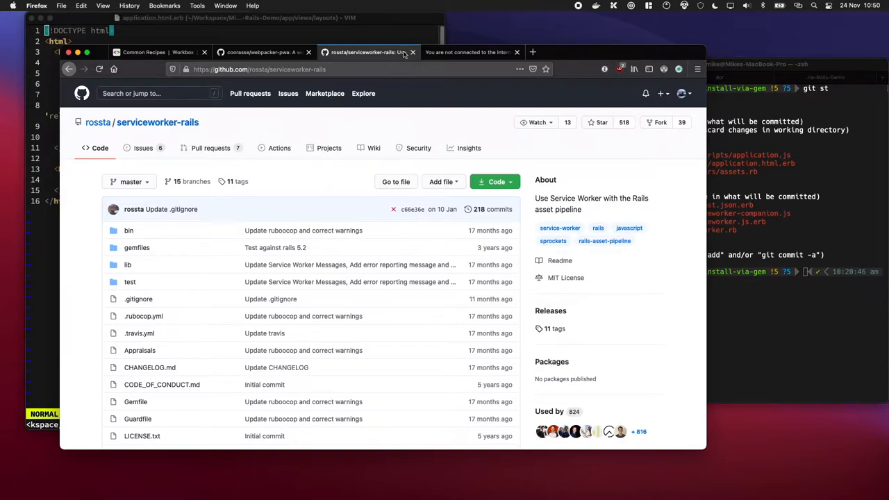
Read the Workbox cache-first 'Caching Images' recipe and scroll on to the CSS/JavaScript section
click(144, 52)
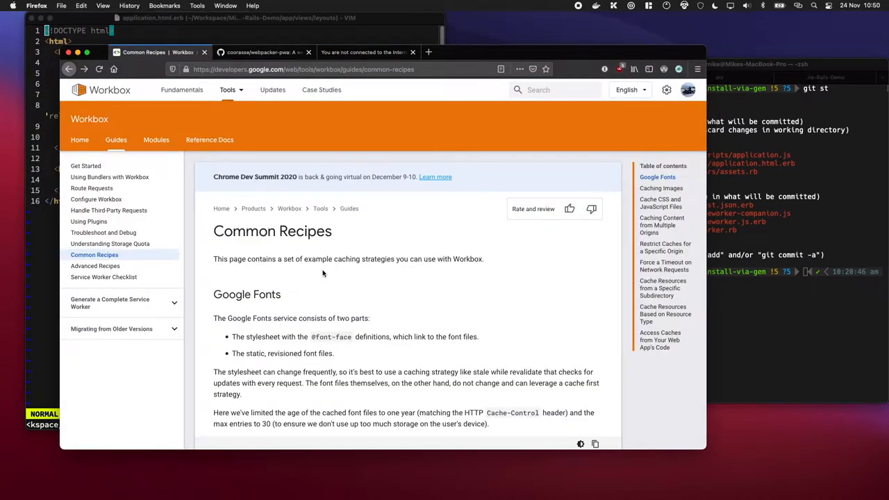
scroll(down, 3)
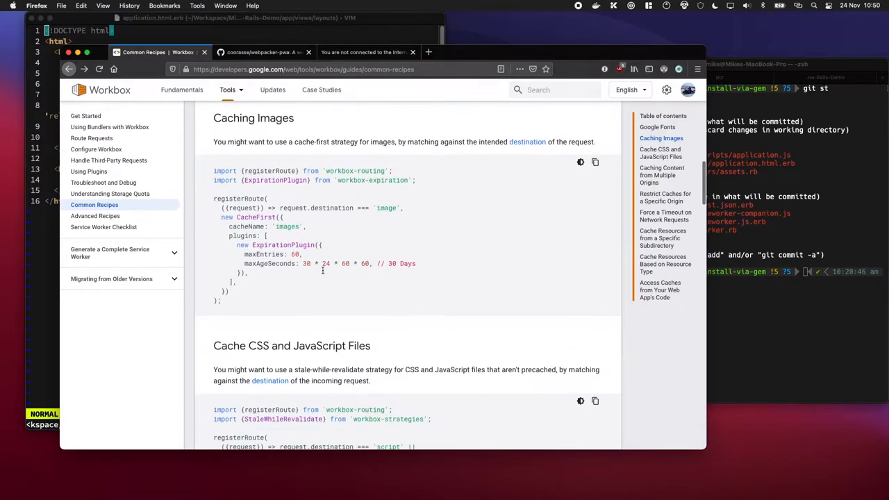
scroll(down, 3)
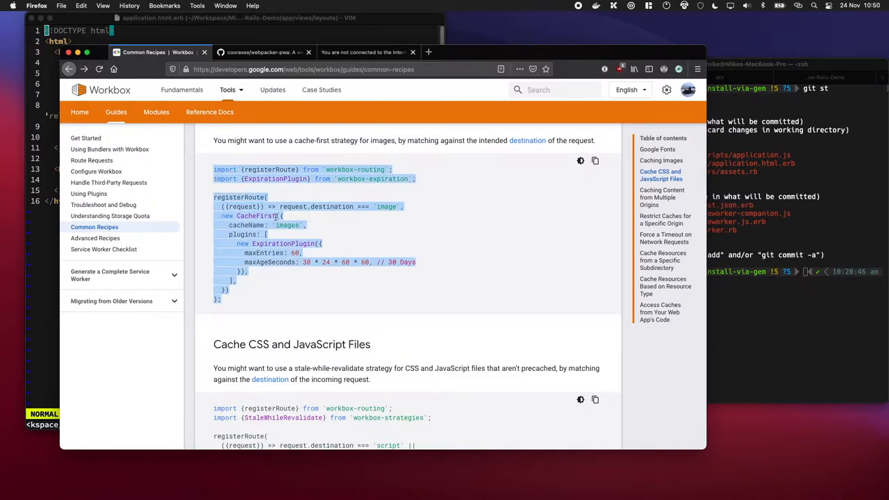
scroll(down, 3)
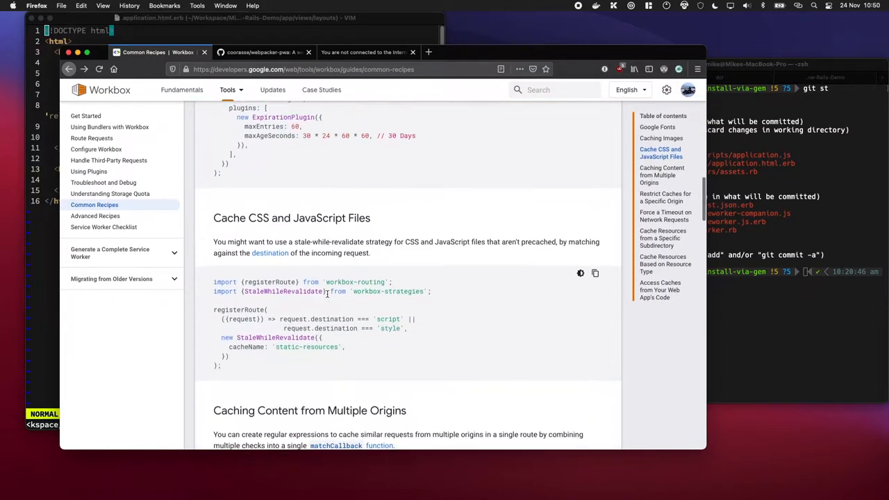
scroll(down, 3)
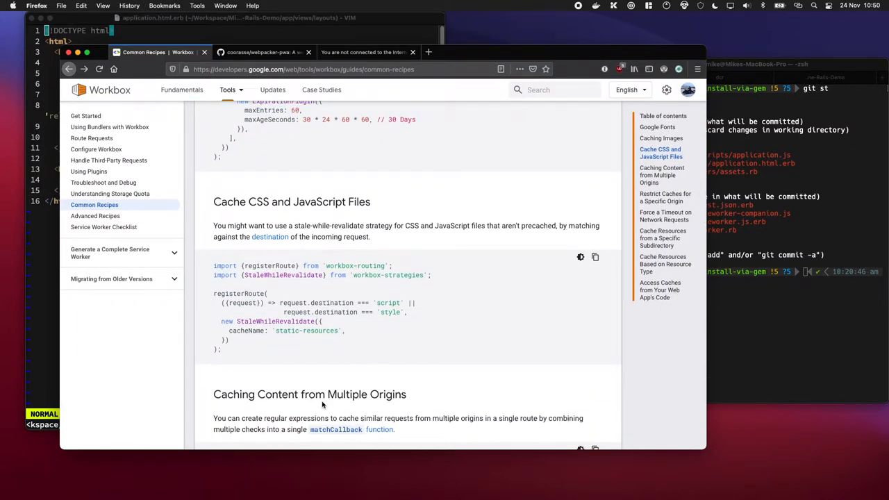
mouse_move(321, 395)
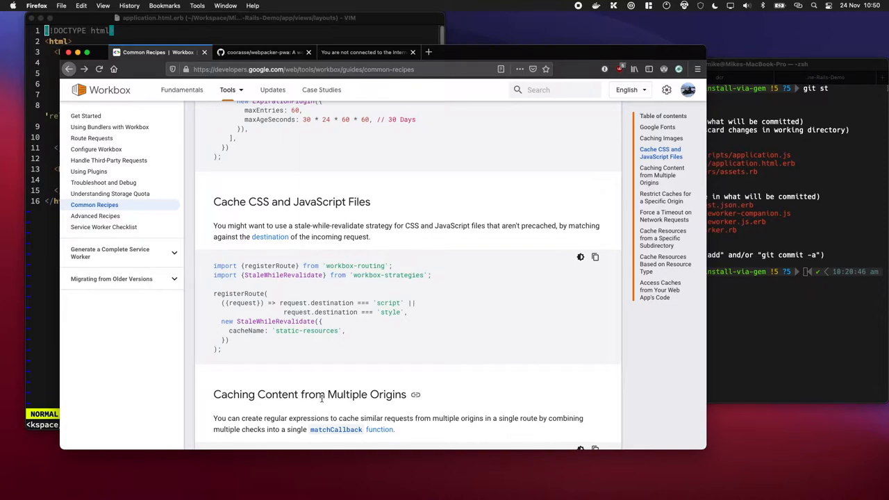
mouse_move(297, 144)
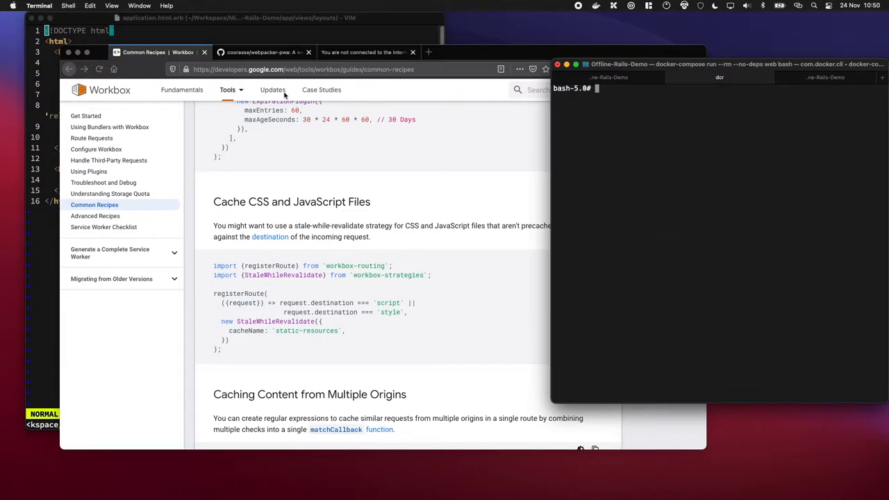
Reach the webpacker-pwa npm_package README's Usage section, glancing at the offline app page
click(264, 51)
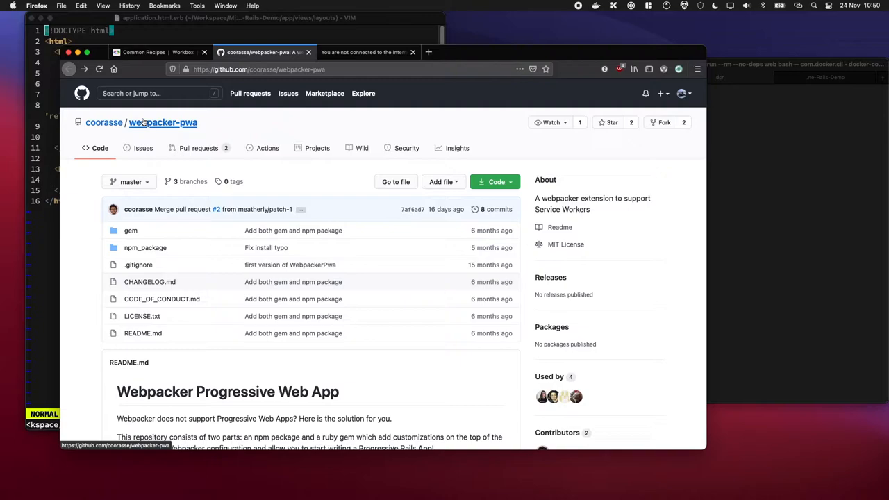
mouse_move(144, 247)
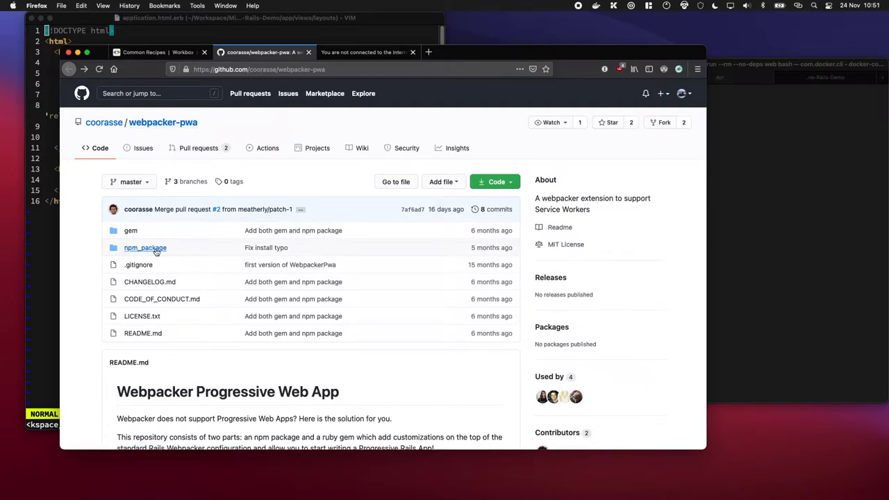
click(144, 248)
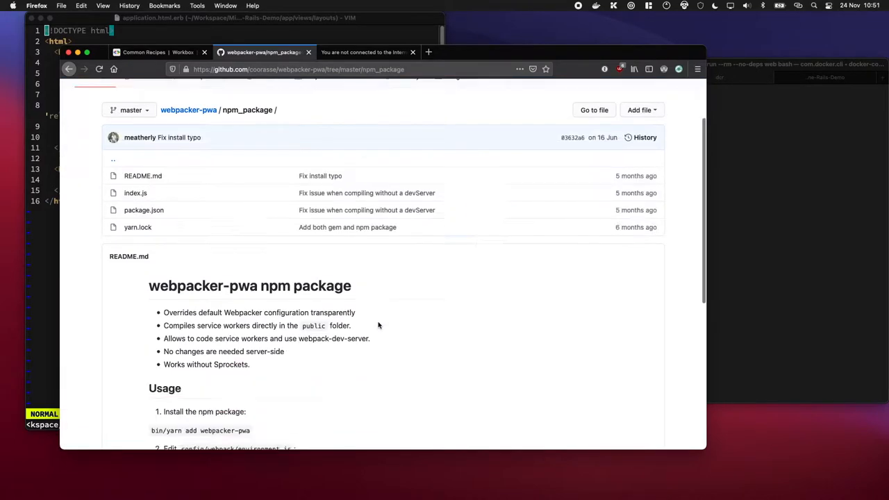
scroll(down, 3)
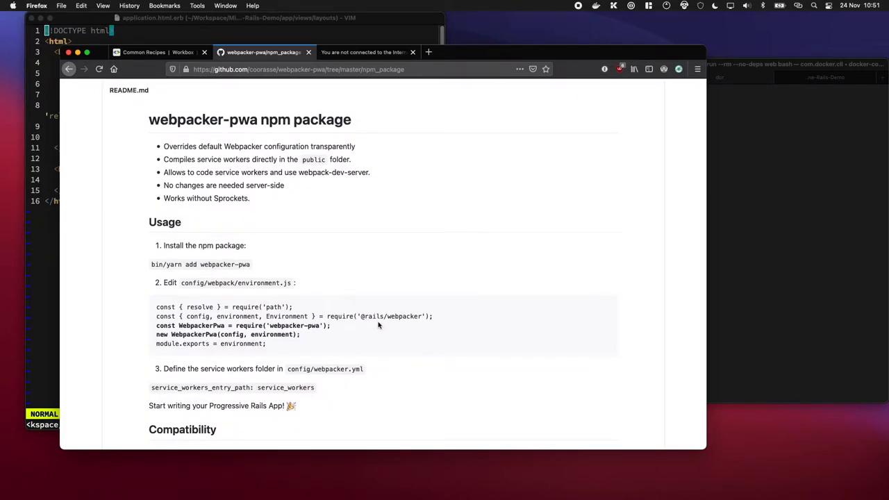
click(369, 51)
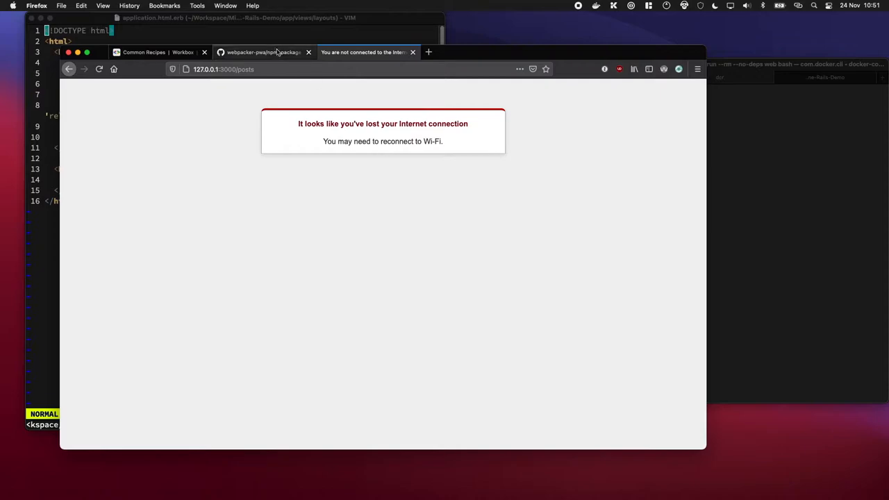
click(262, 53)
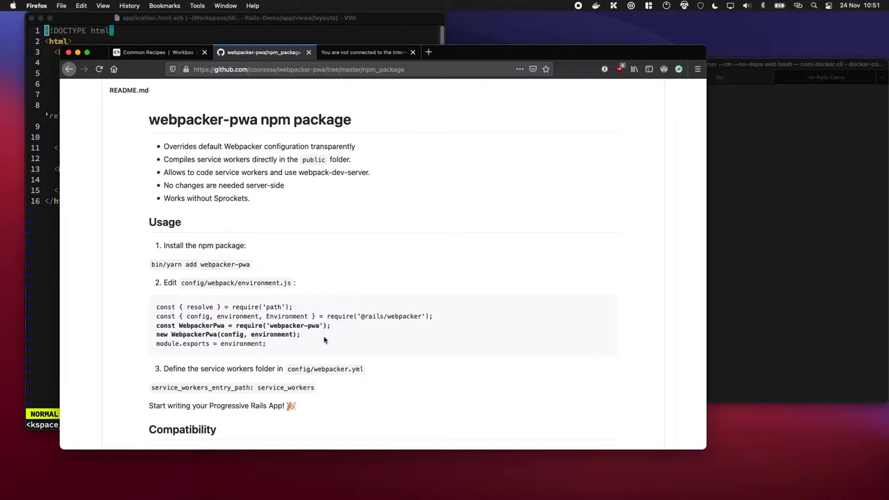
mouse_move(298, 312)
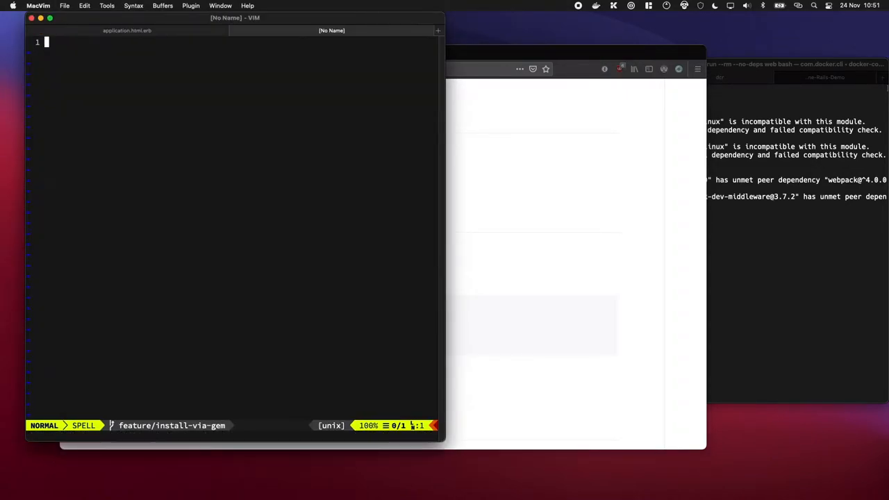
Add the WebpackerPwa require and wrapper lines to config/webpack/environment.js and copy service_workers_entry_path
text(webpacken)
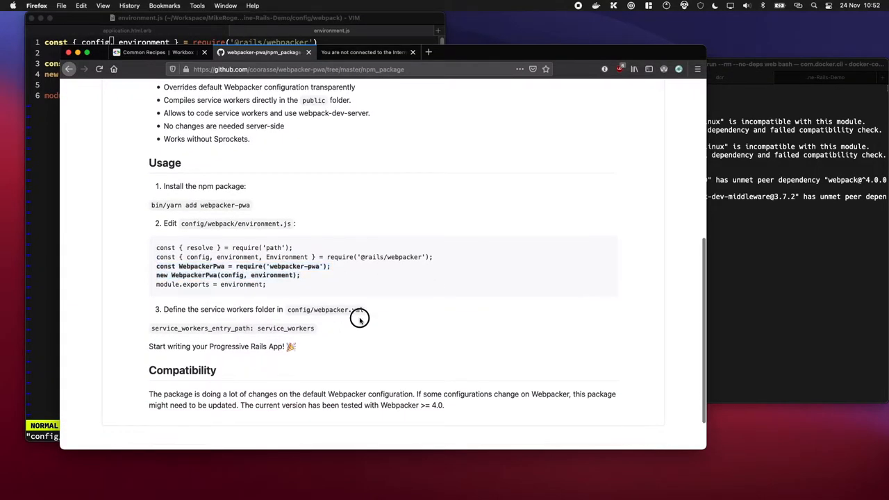
mouse_move(215, 324)
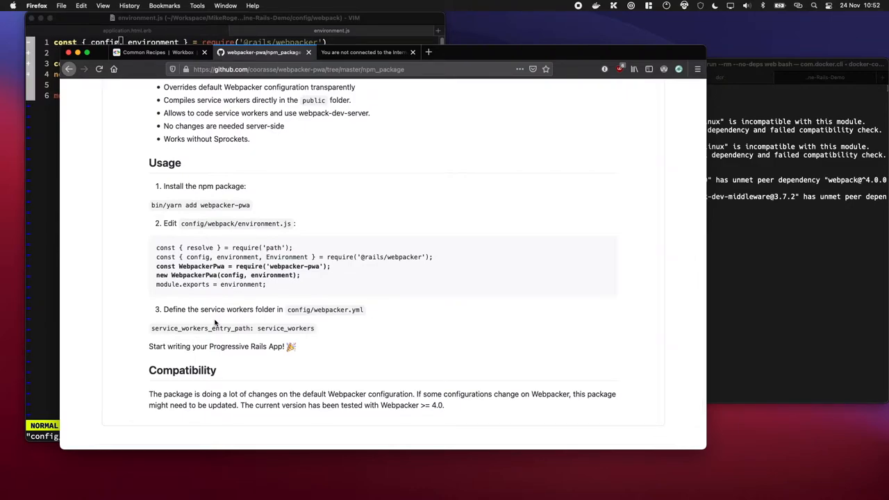
mouse_move(334, 335)
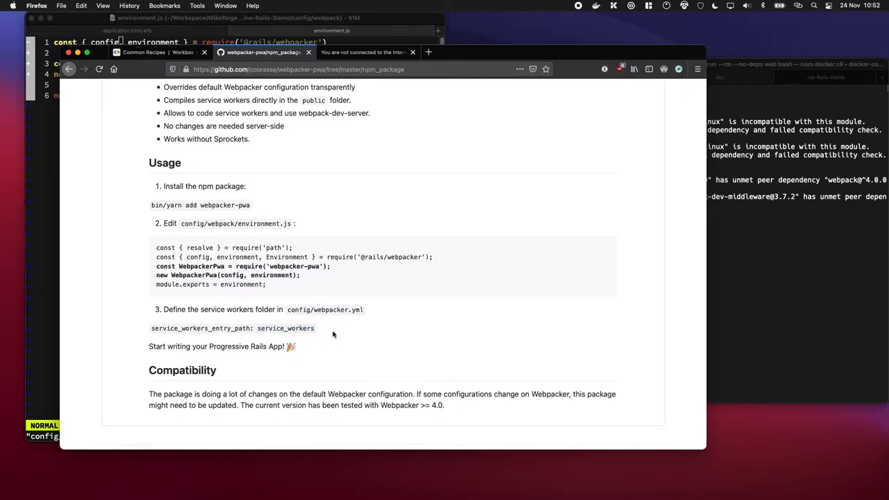
double_click(231, 328)
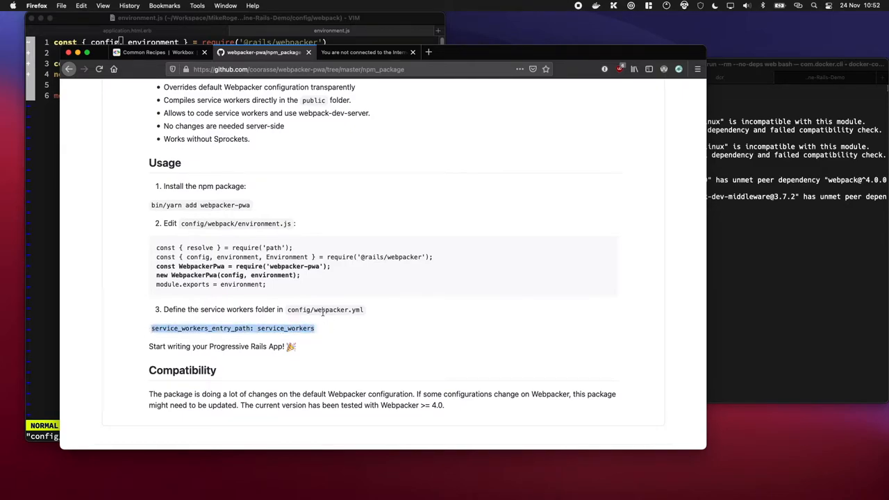
mouse_move(56, 247)
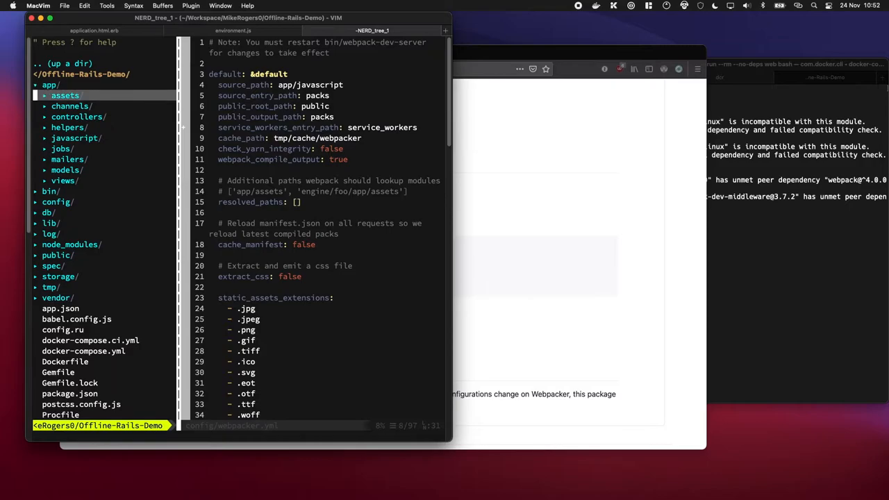
Create app/javascript/service_workers/client.js with console.log 'I am IN the service worker' and confirm in NERDTree
click(75, 138)
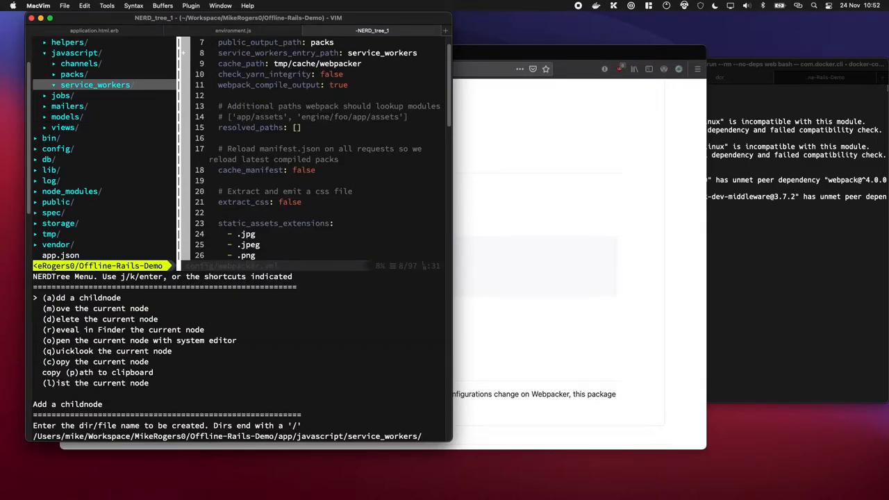
text(client.js)
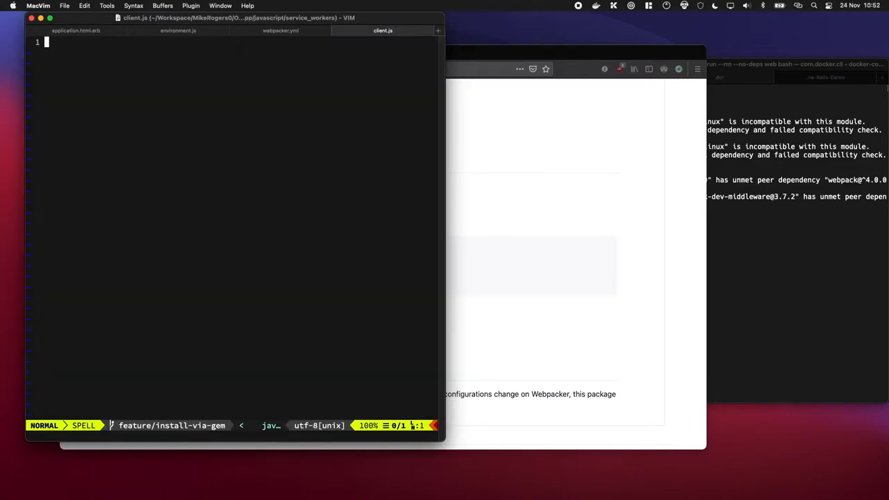
text(console.log('Hey)
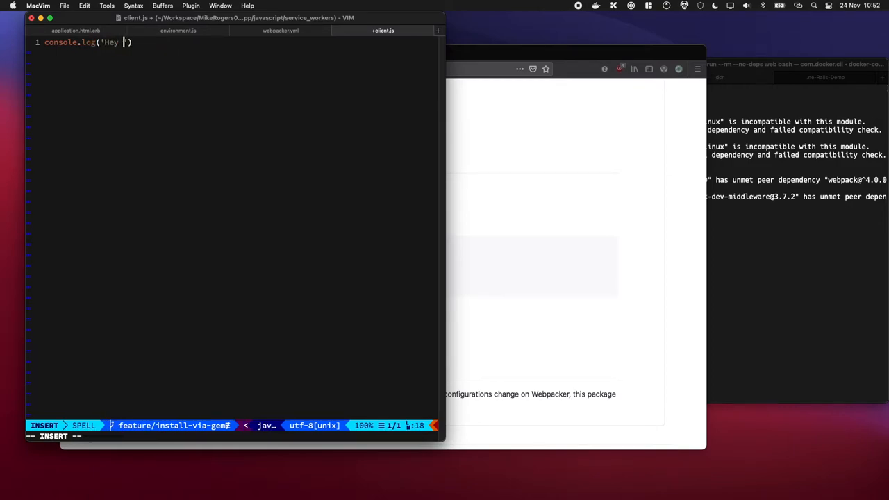
text(I am IN the server Worker')
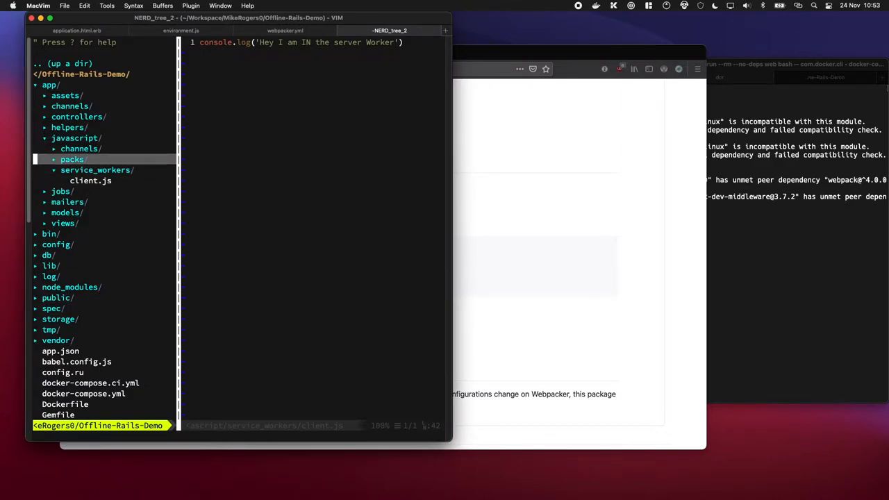
click(72, 159)
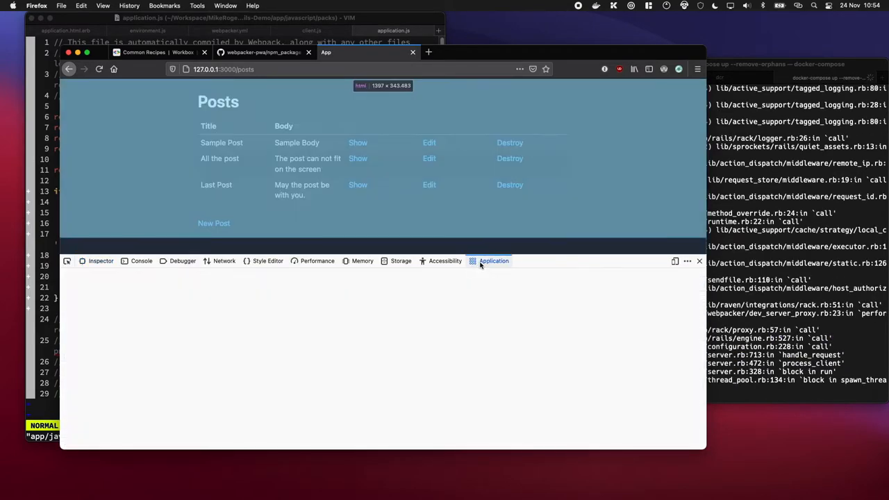
Check DevTools Service Workers and the Console, which reports client.js registration failed
click(493, 261)
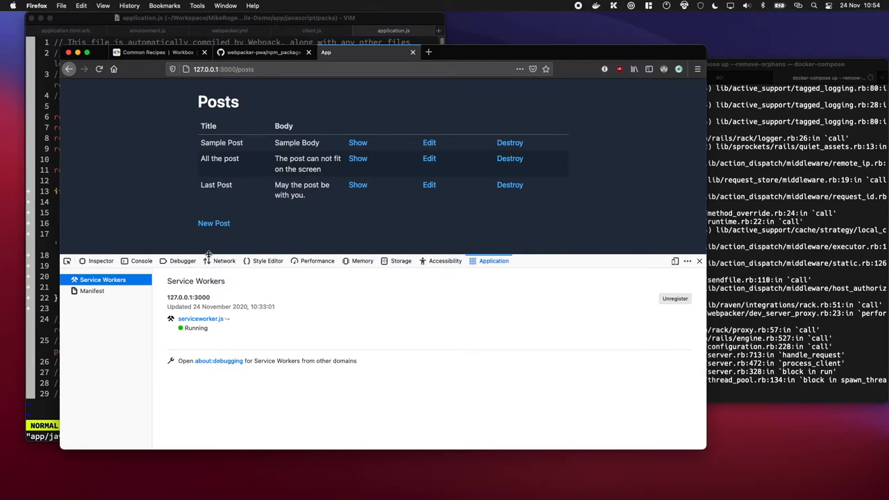
click(142, 261)
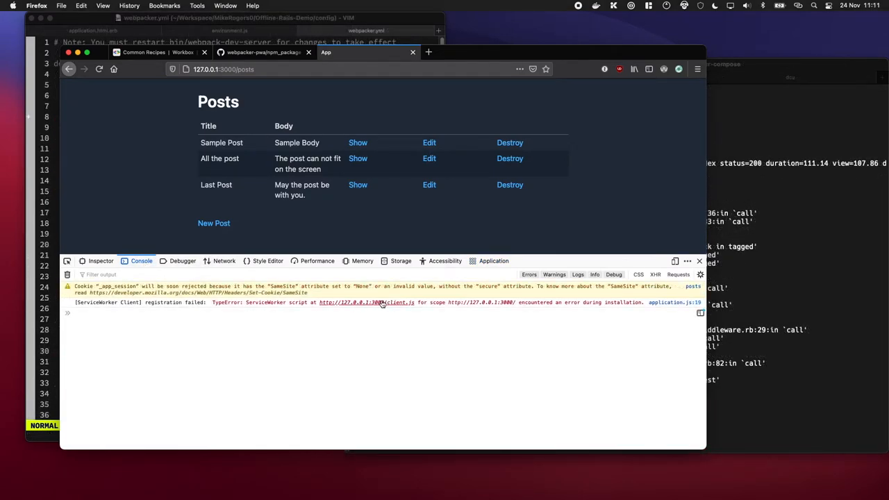
mouse_move(368, 303)
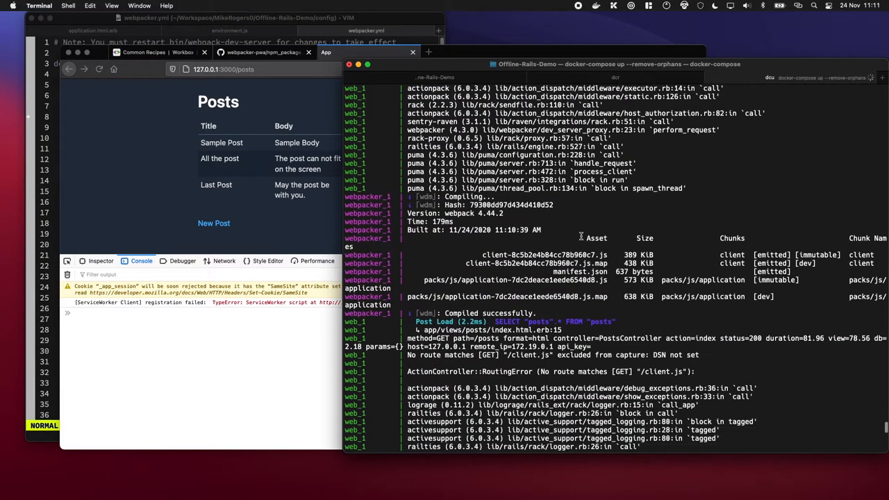
mouse_move(483, 253)
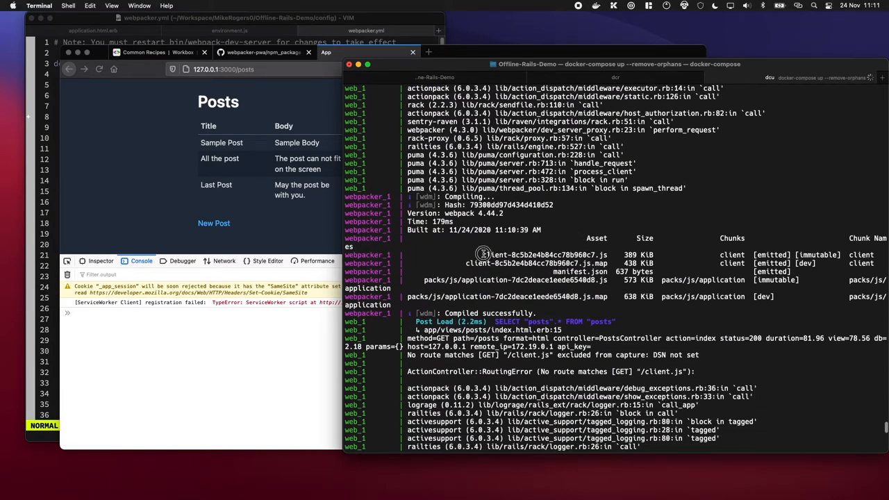
double_click(542, 254)
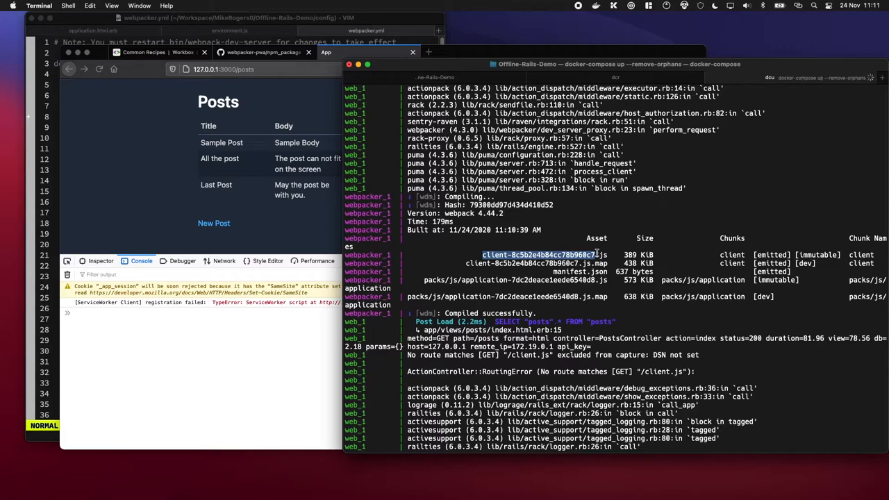
mouse_move(153, 196)
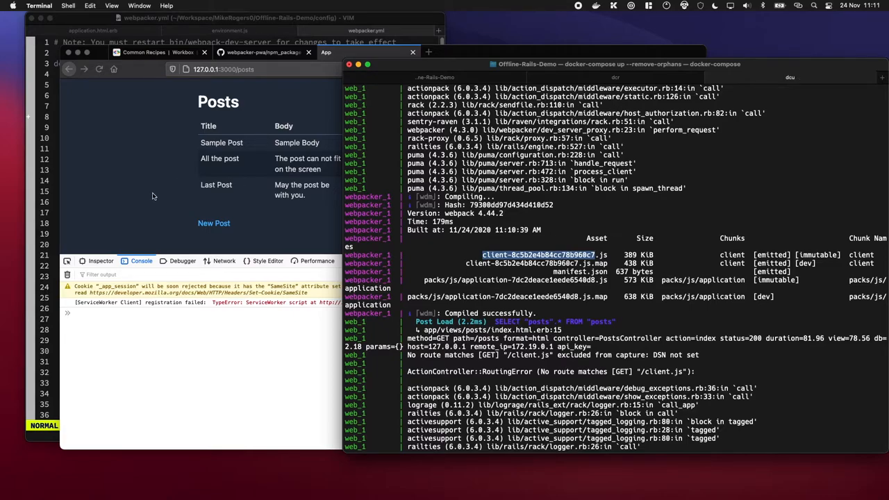
mouse_move(341, 23)
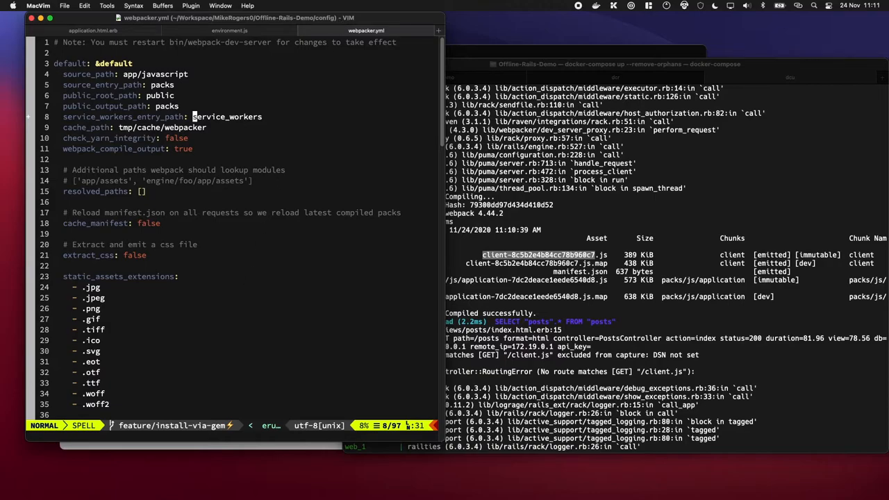
Rename client.js to service-worker.js via NERDTree and rebuild with dcu, yielding a service-worker.js asset
key(:NERDTree)
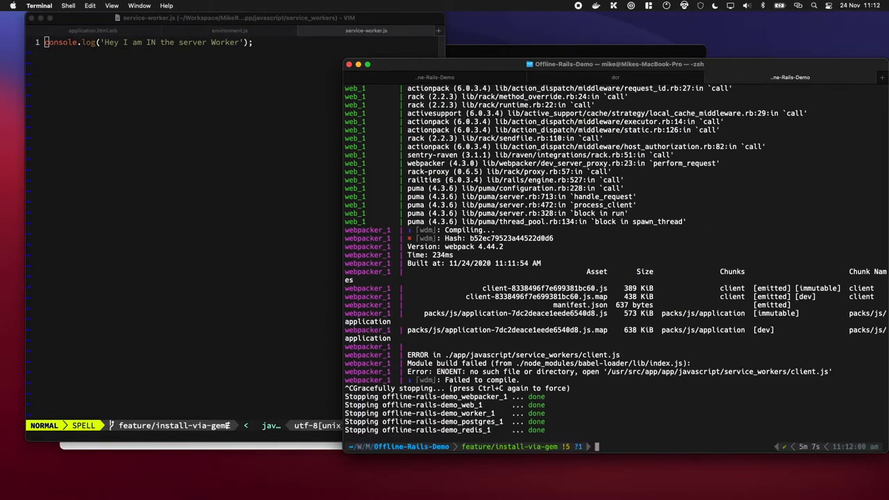
text(dcu)
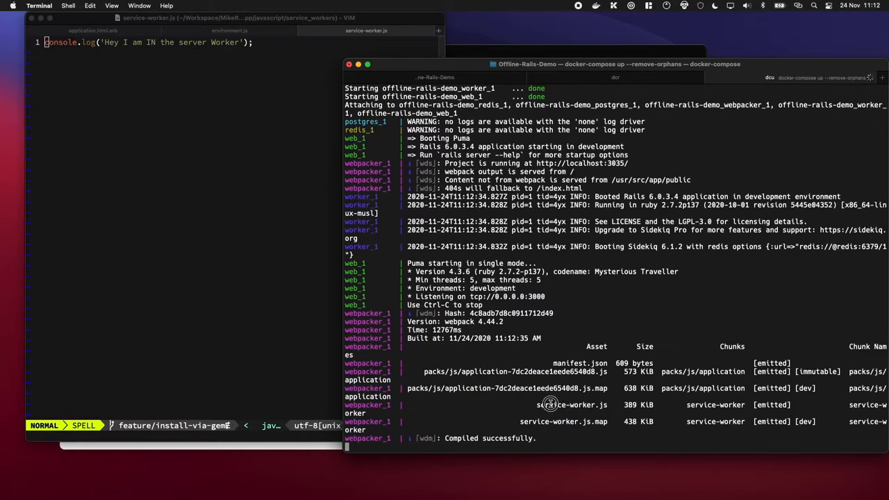
double_click(571, 406)
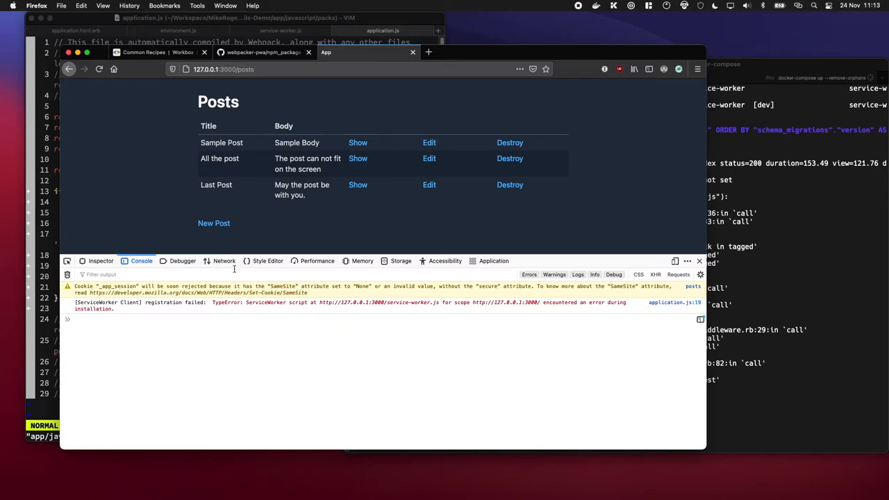
Inspect the posts page's network requests where service-worker.js still fails to install
click(223, 262)
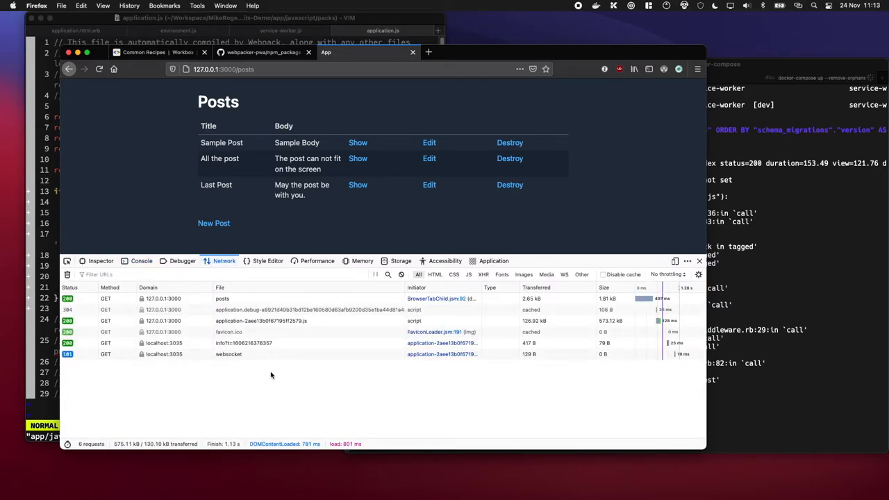
click(227, 354)
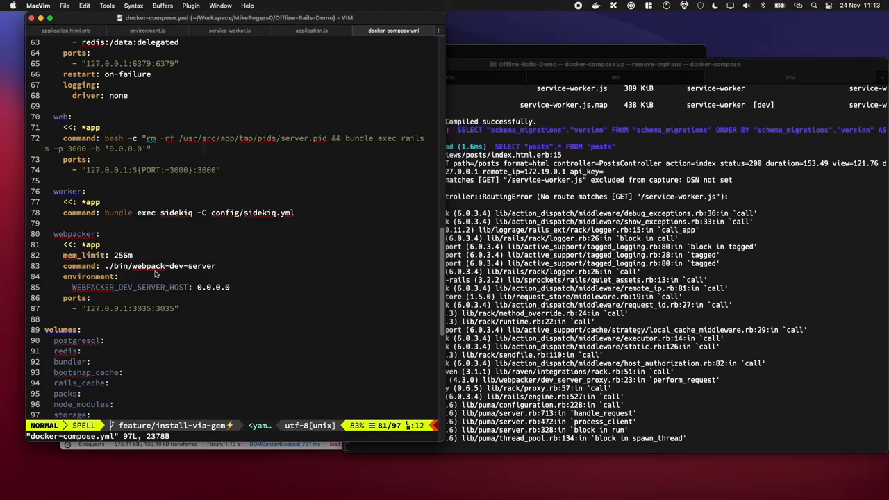
mouse_move(211, 271)
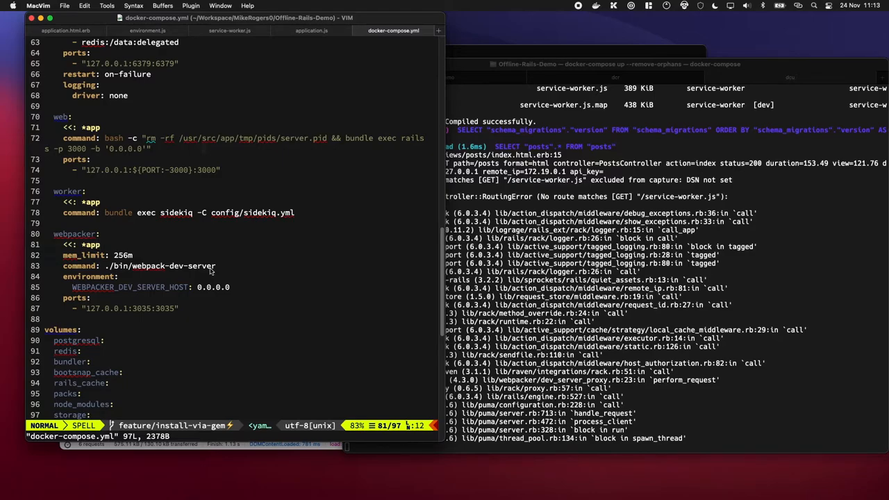
Delete the webpacker dev-server service lines from docker-compose.yml and save
key(V)
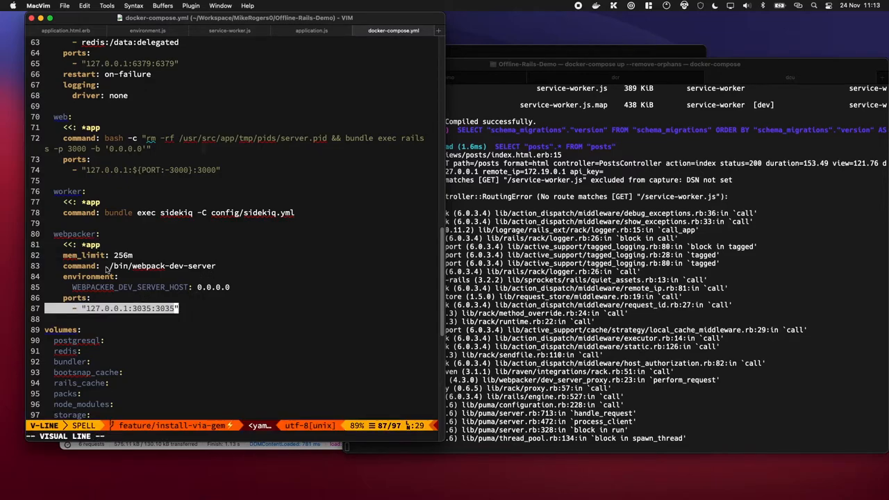
key(d)
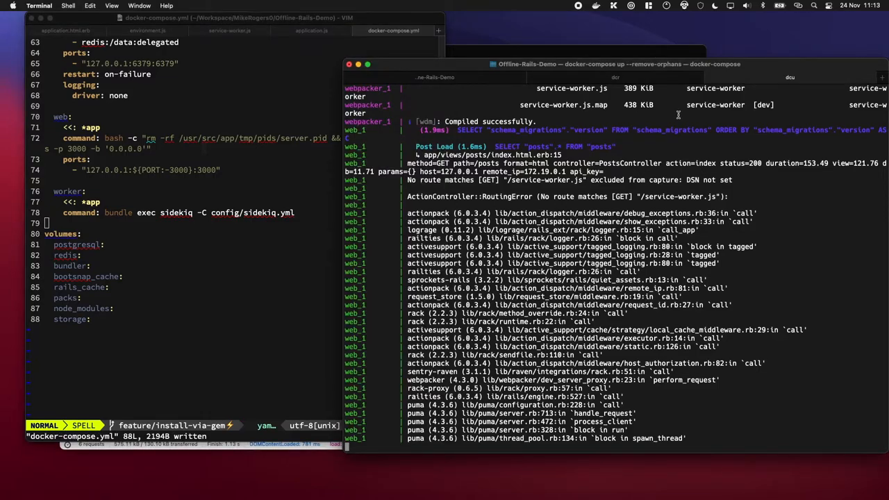
key(ctrl+c)
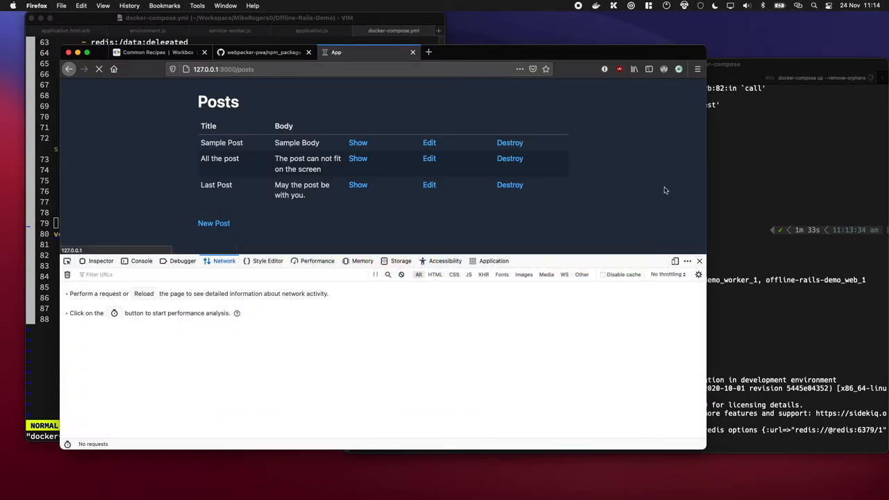
Confirm via about:debugging that the 127.0.0.1:3000 service worker runs and logs its message, then return to Workbox recipes
click(141, 262)
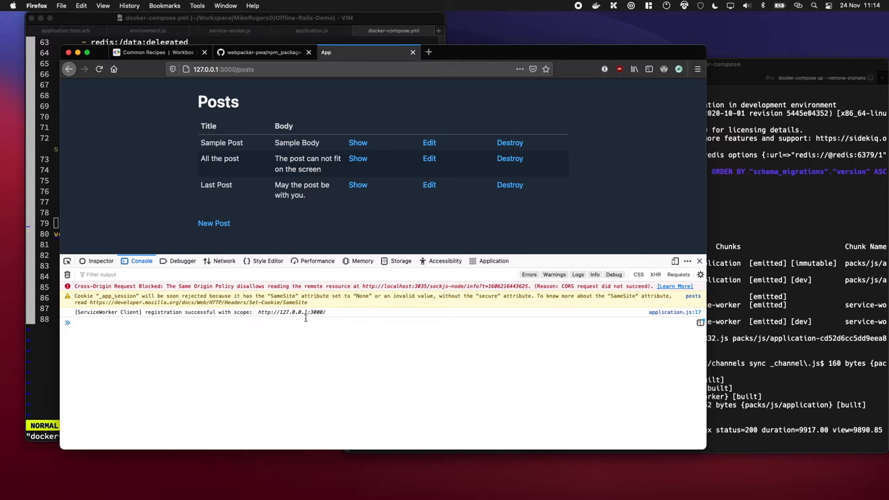
click(493, 261)
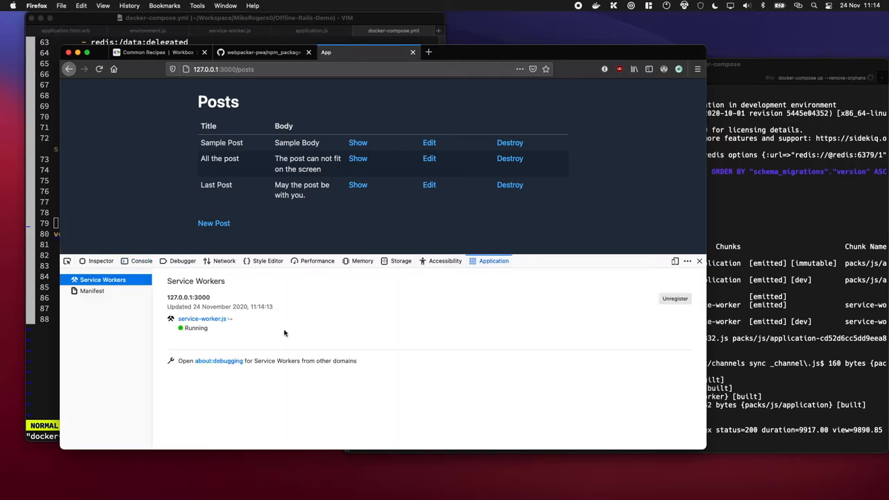
click(218, 361)
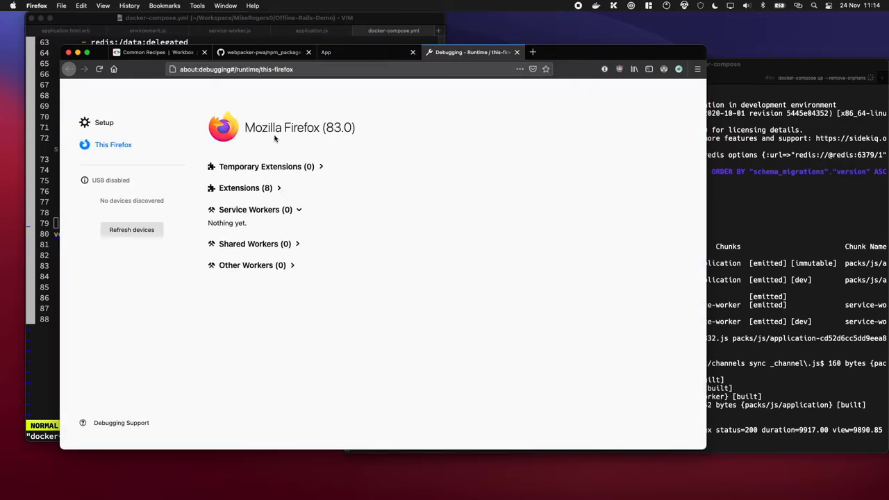
click(256, 209)
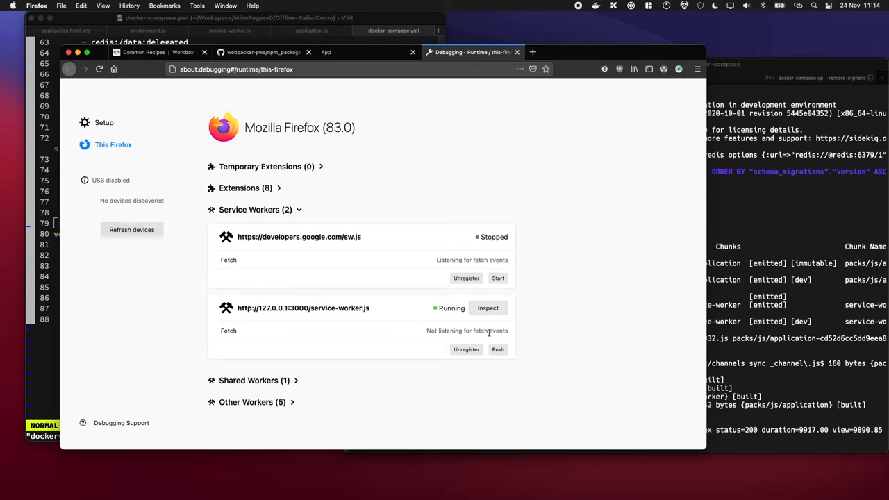
click(488, 309)
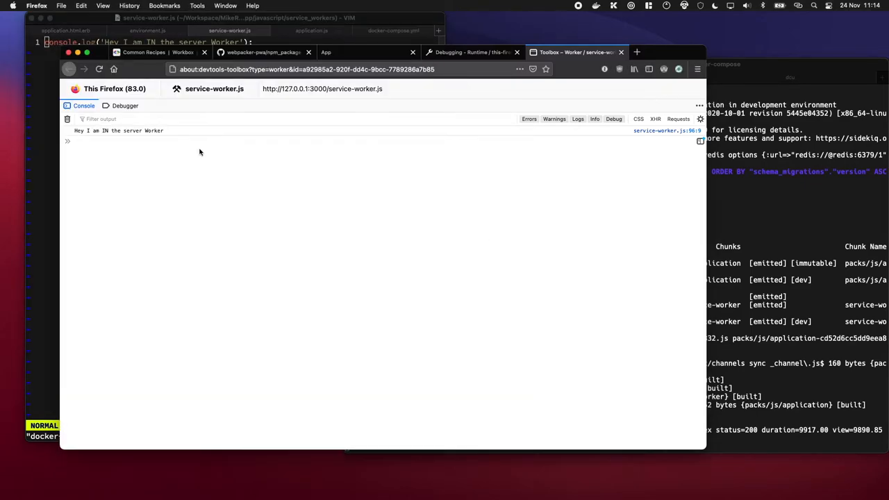
mouse_move(332, 403)
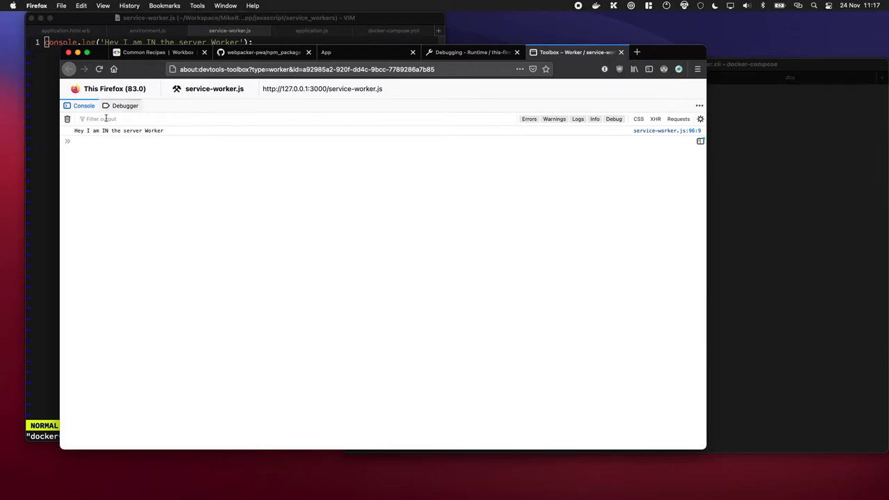
click(145, 52)
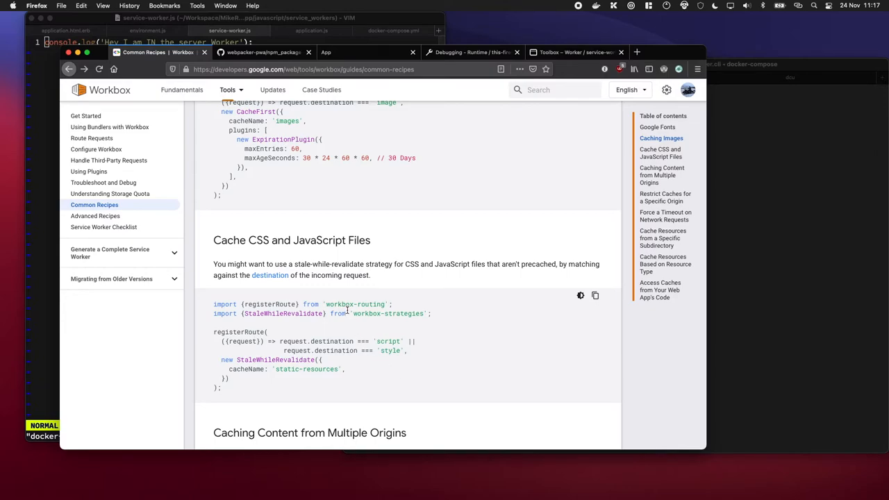
Run yarn add workbox-routing in the container's shell to add the dependency
double_click(354, 305)
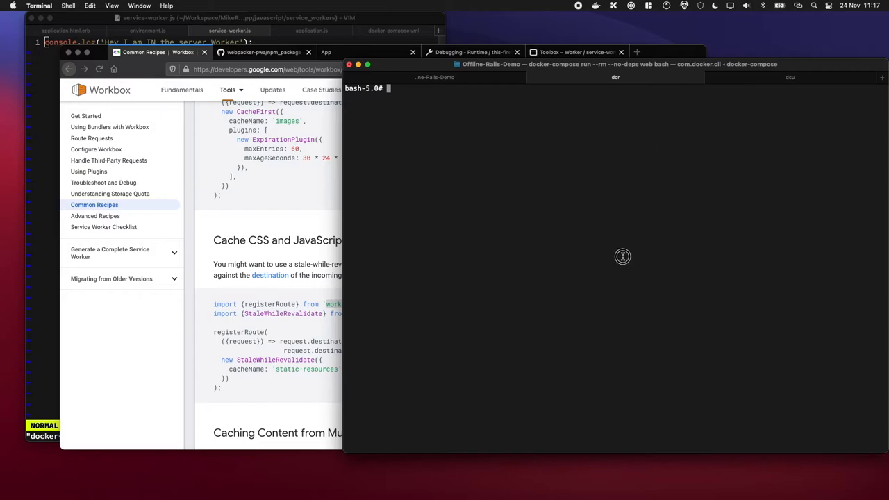
text(yarn add workbox-routing)
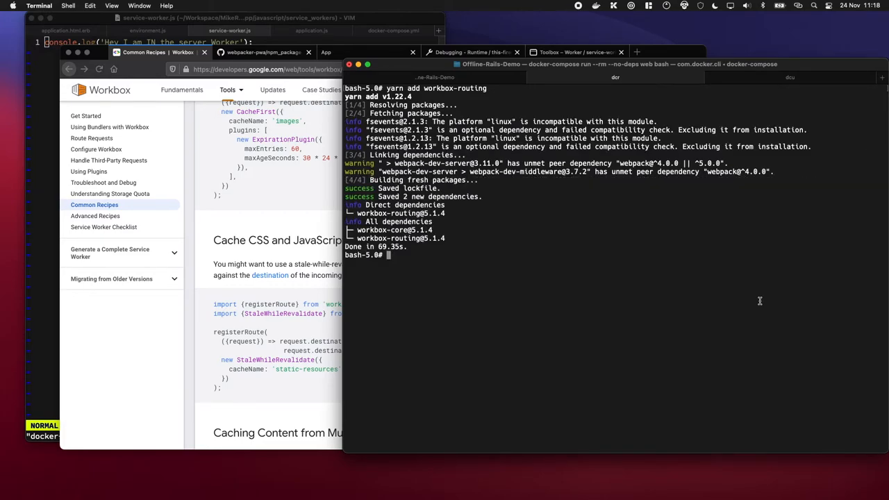
text(yarn add)
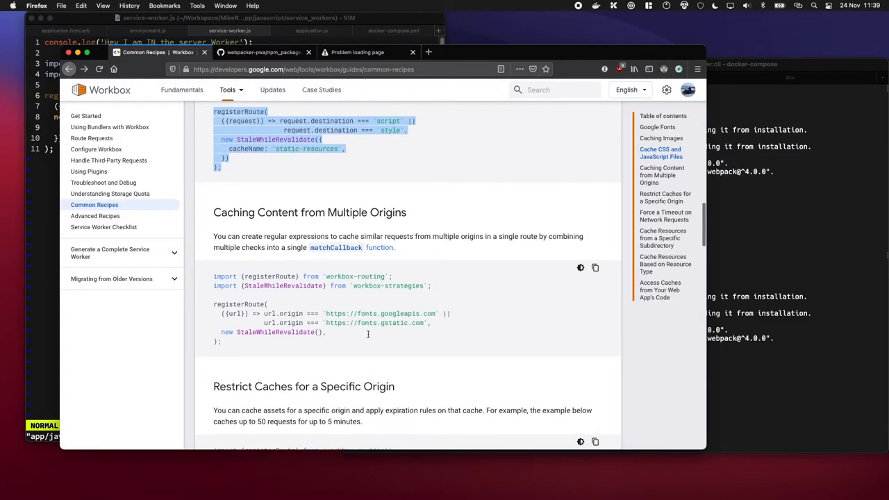
Read Workbox's 'Restrict Caches for a Specific Origin' CacheFirst recipe, then return to the app's Posts tab
scroll(down, 3)
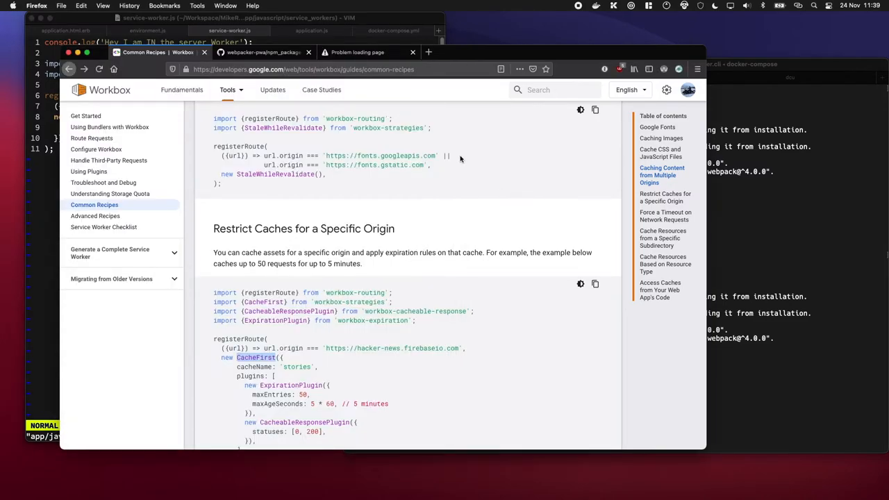
click(359, 53)
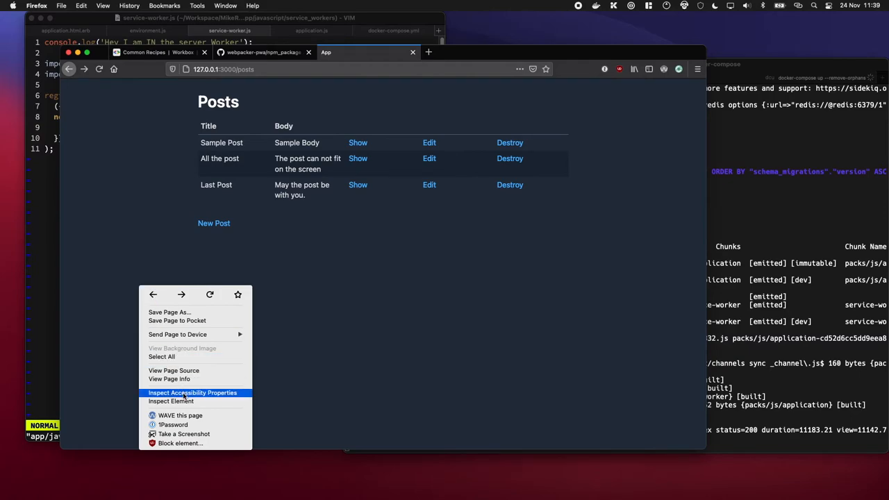
Bring up developer tools and the running service worker's console logs via about:debugging
click(169, 401)
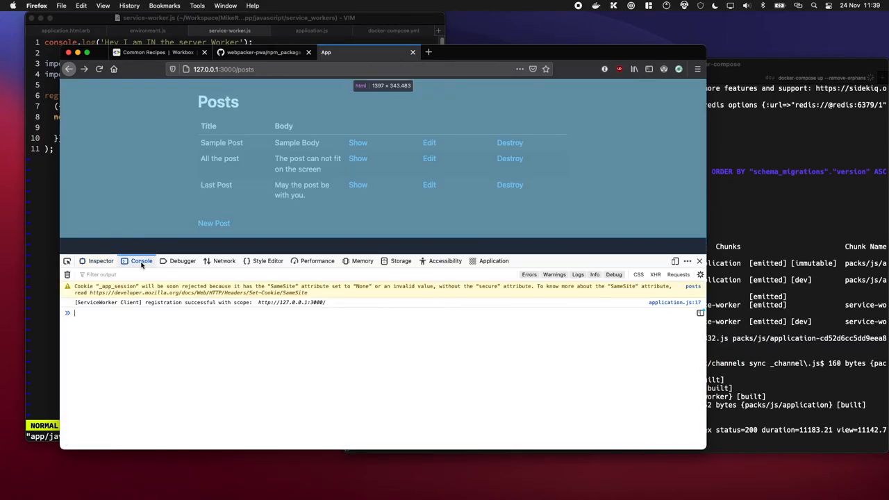
click(67, 275)
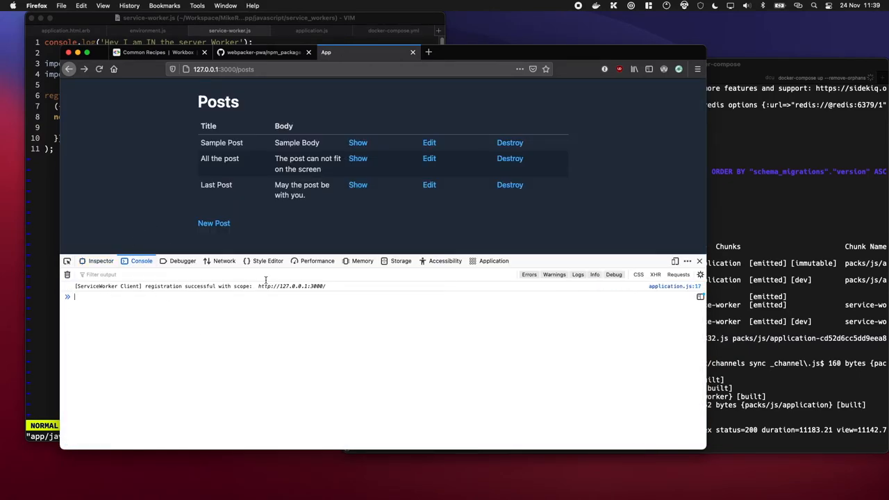
click(495, 261)
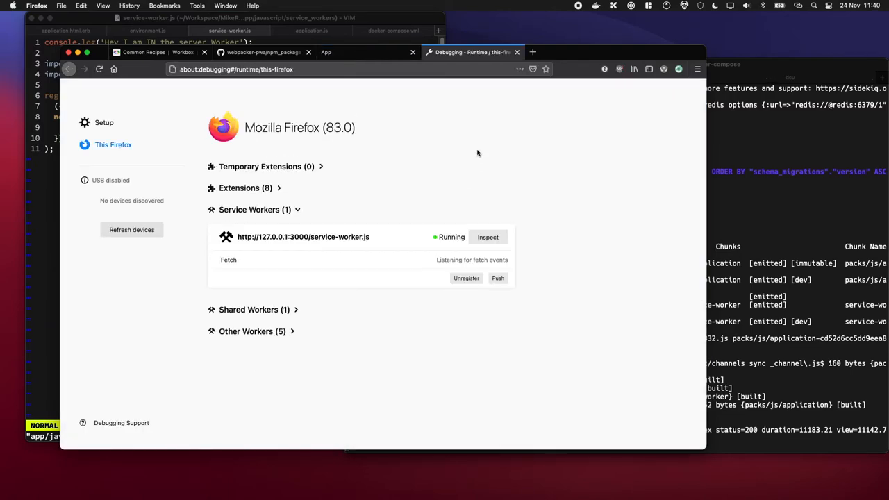
click(488, 236)
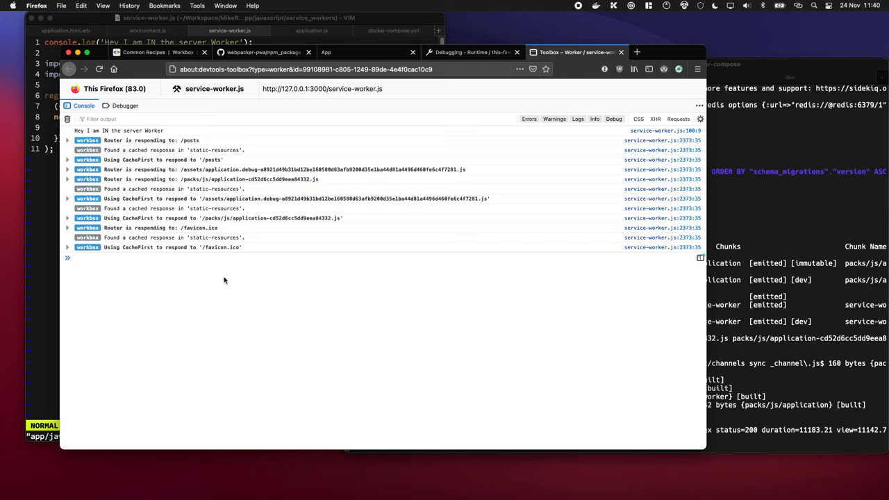
Browse the Sample Post, back to the list, the post again and its Edit page to watch cache-first serving
click(325, 53)
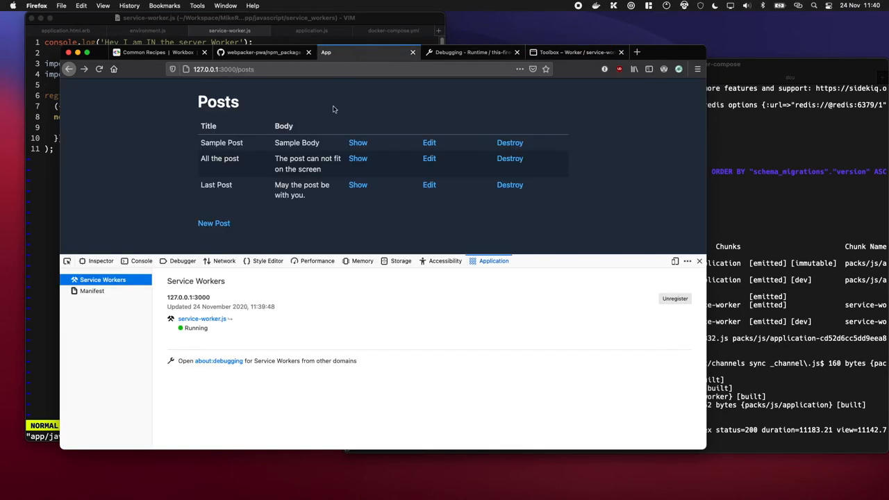
click(358, 141)
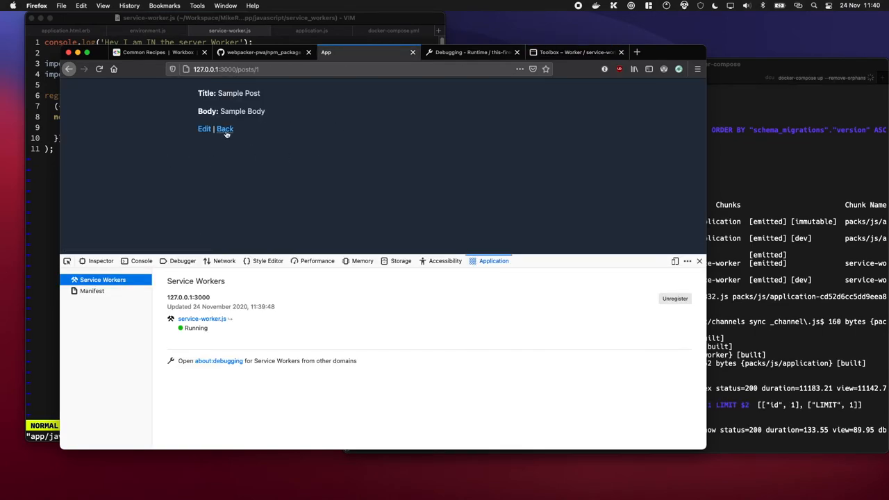
click(225, 128)
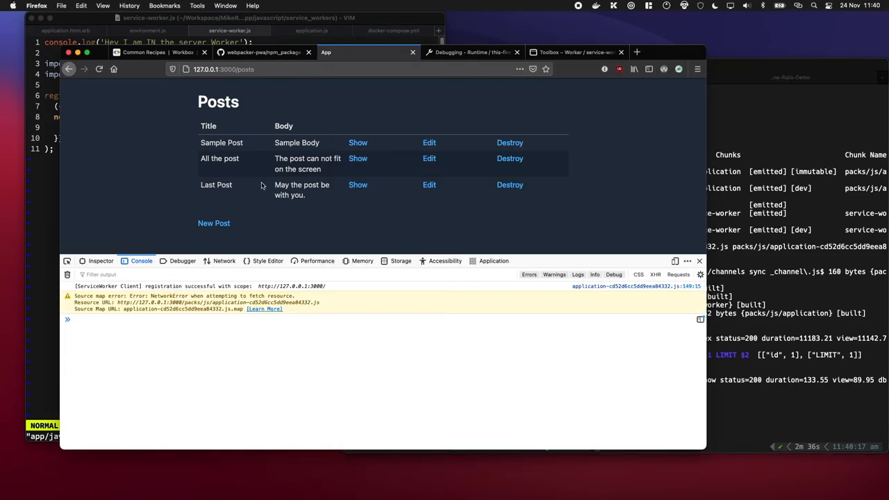
click(358, 141)
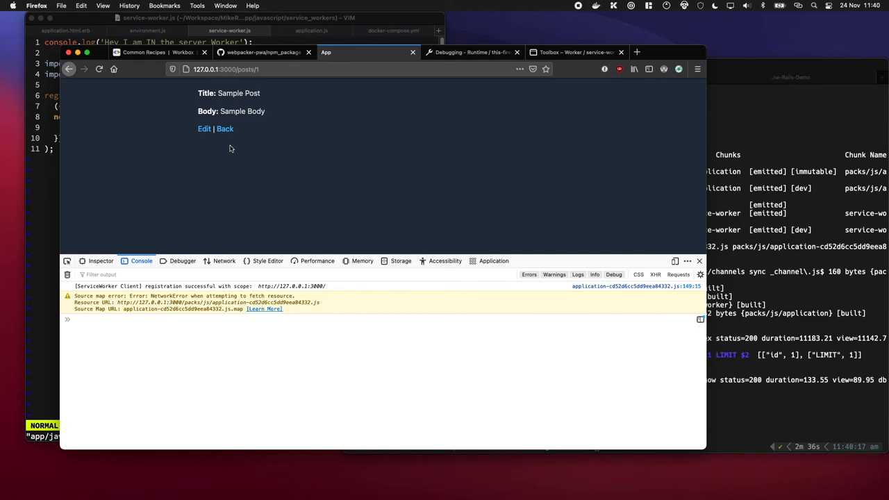
click(204, 128)
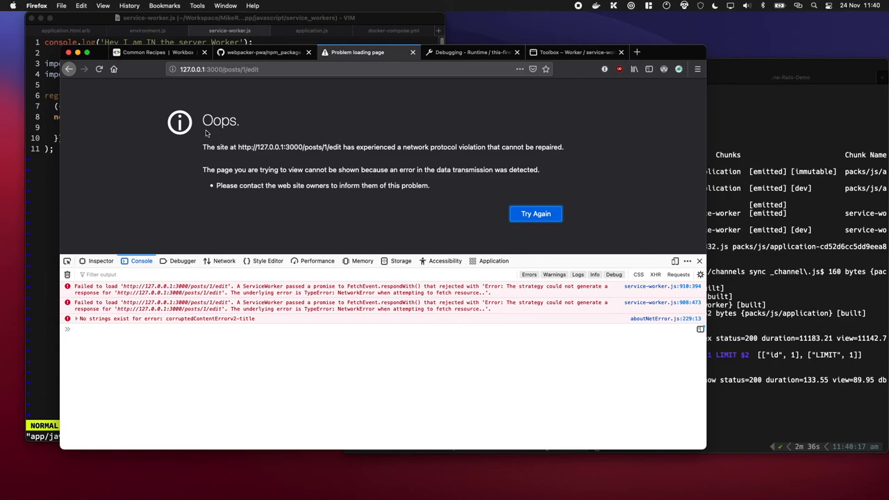
mouse_move(641, 104)
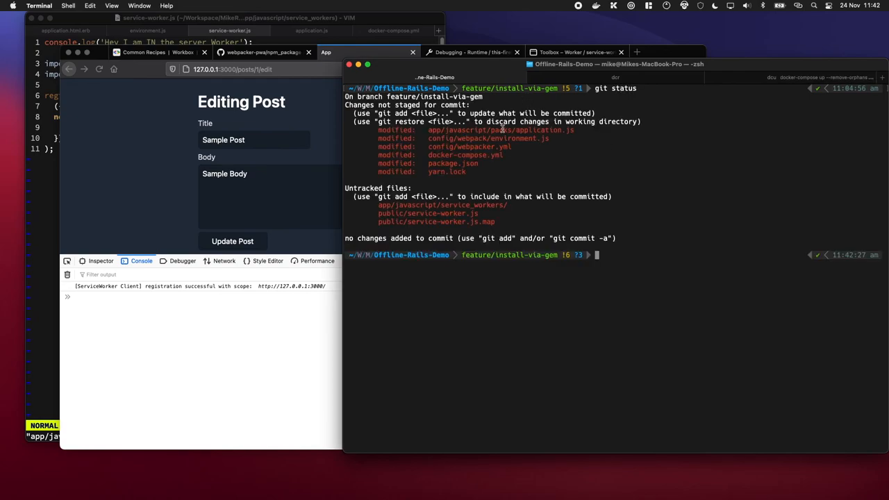
Select the untracked public/service-worker.js in git status, then bring up MacVim's ControlP finder
double_click(441, 214)
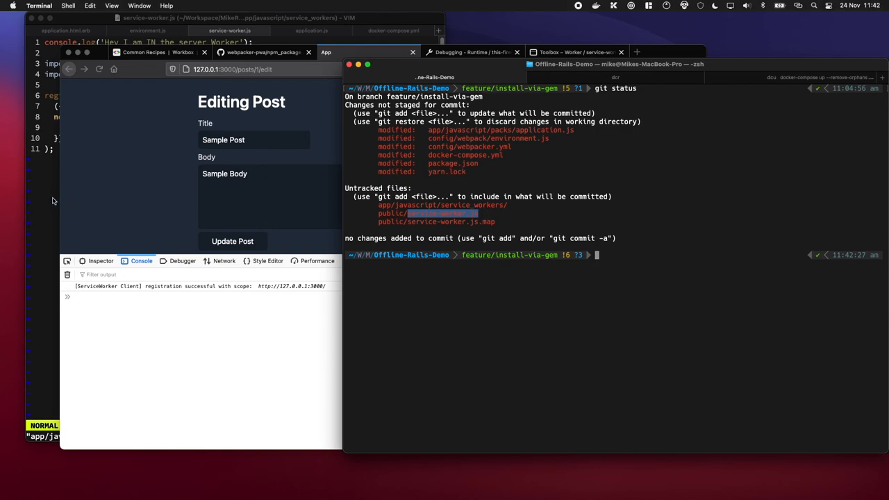
key(ctrl+p)
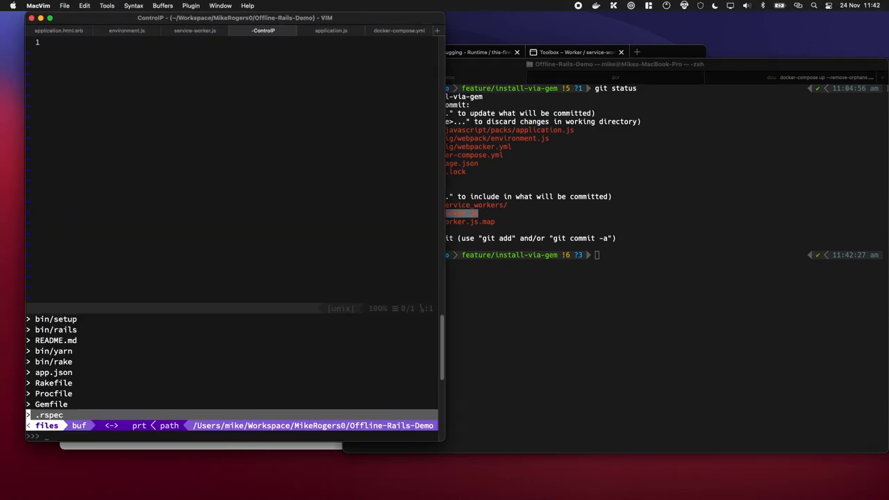